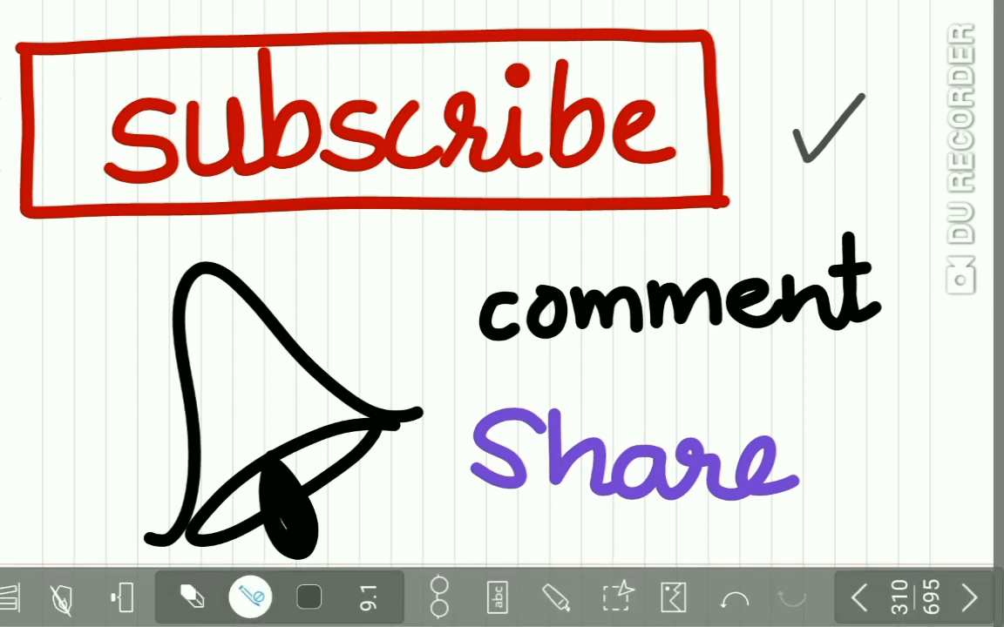
Page forward past the Ca Tongue title to page 312, OSCC: Basics.
{"action": "left_click", "coordinate": [969, 598]}
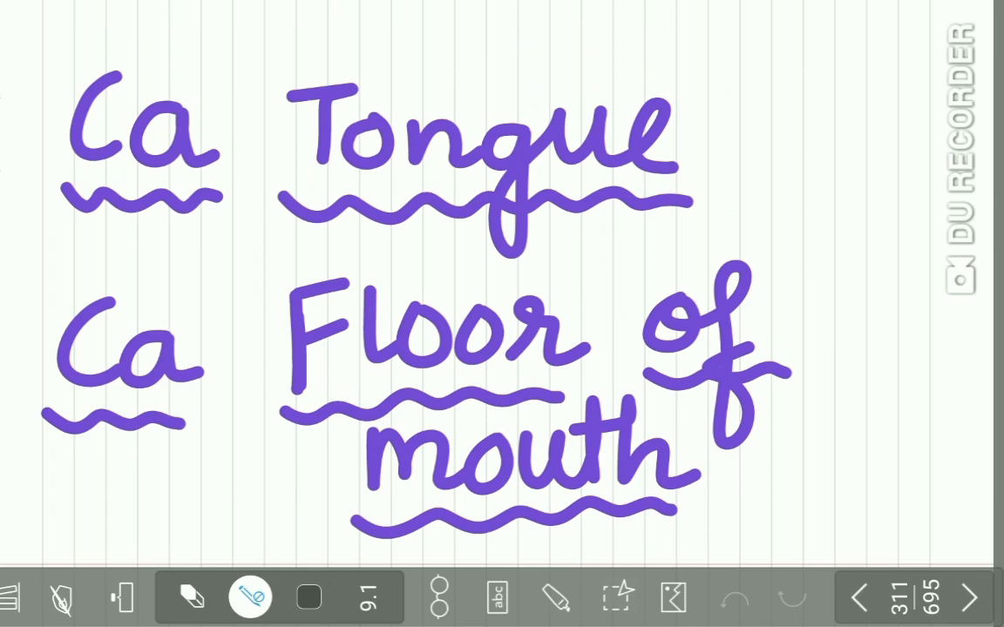
{"action": "left_click_drag", "start_coordinate": [750, 104], "coordinate": [802, 157]}
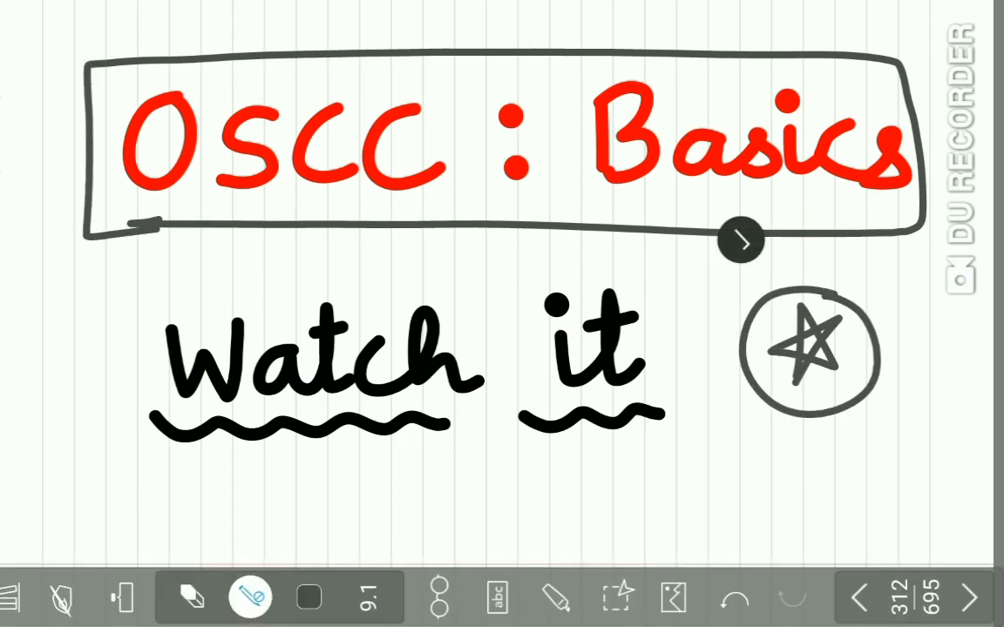
Page forward to 314, tick the 25-50% figure, and continue to the Etiology page.
{"action": "left_click", "coordinate": [972, 596]}
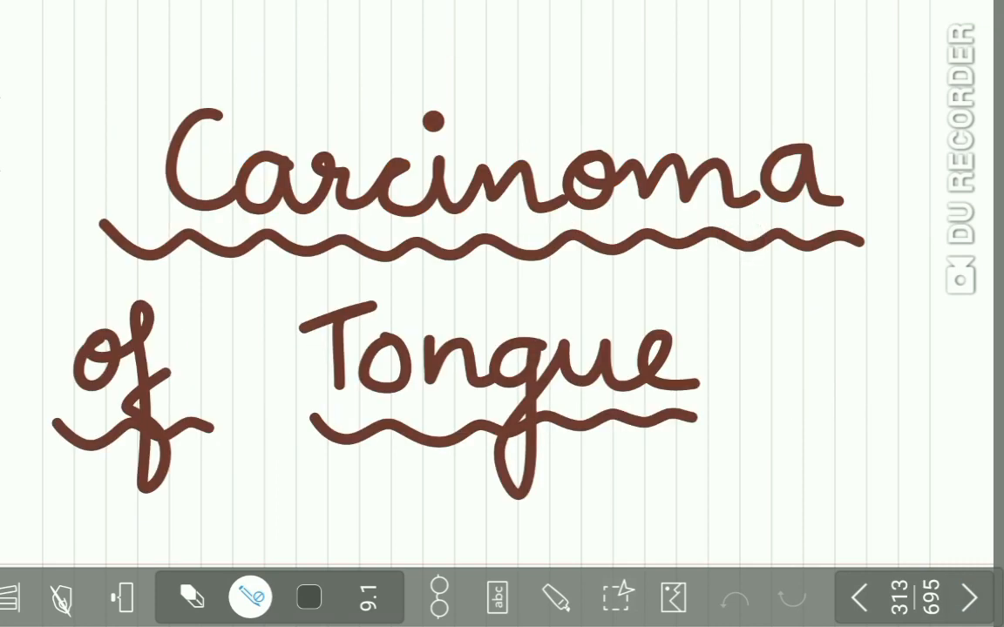
{"action": "left_click", "coordinate": [972, 597]}
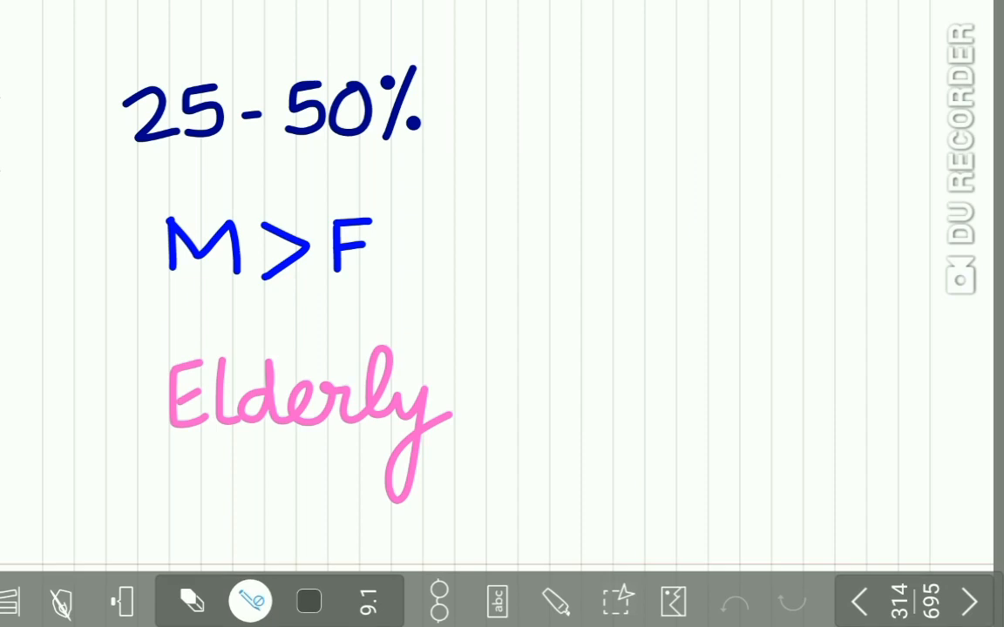
{"action": "left_click_drag", "start_coordinate": [471, 84], "coordinate": [506, 118]}
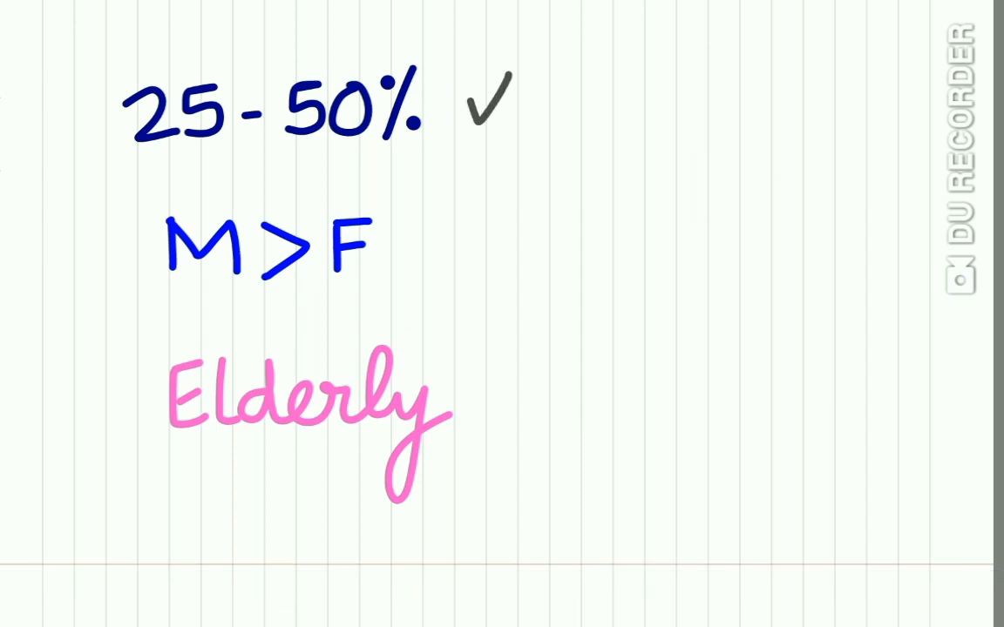
{"action": "left_click_drag", "start_coordinate": [174, 279], "coordinate": [258, 272]}
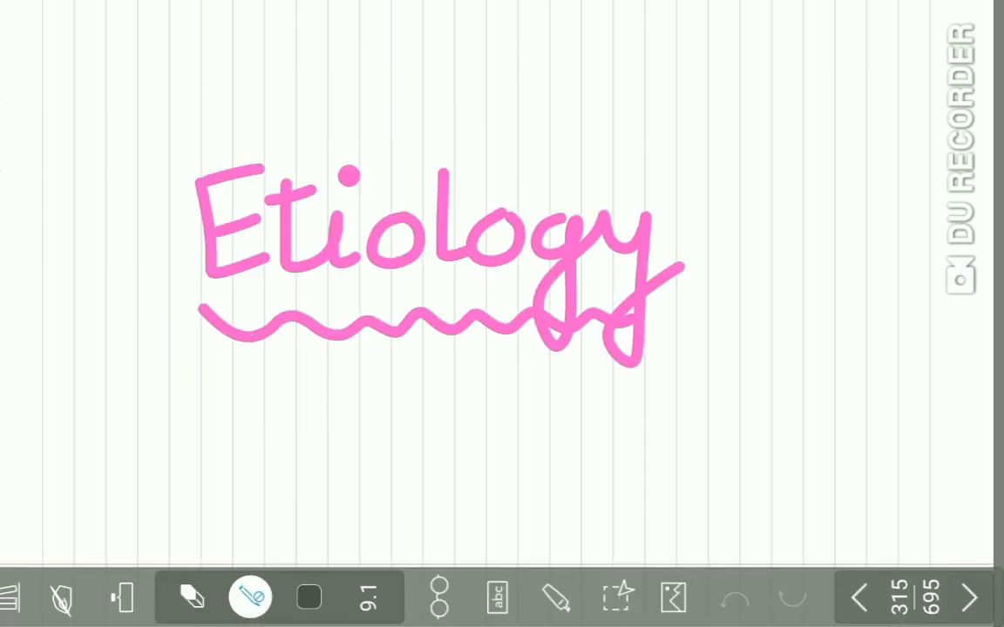
Page through the syphilis/leukoplakia and further-causes pages to the CLINICAL FEATURES heading.
{"action": "left_click", "coordinate": [969, 599]}
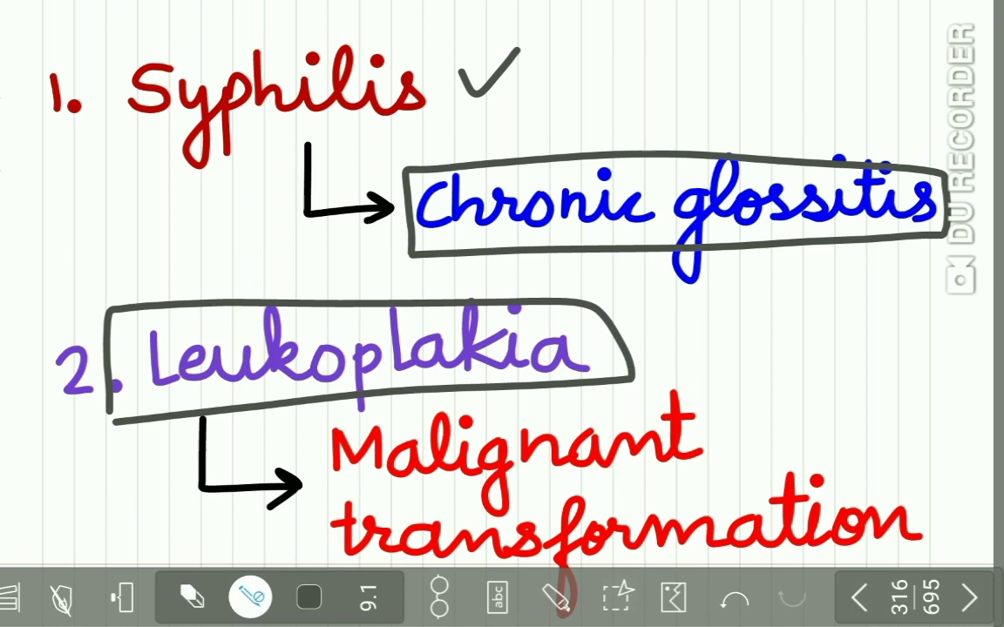
{"action": "left_click", "coordinate": [969, 596]}
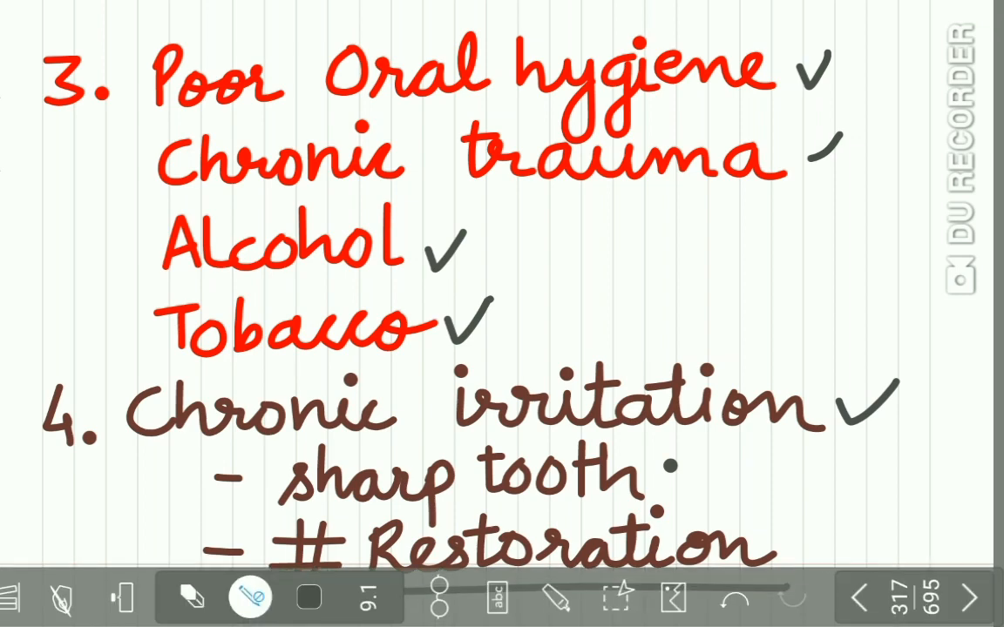
{"action": "left_click", "coordinate": [969, 597]}
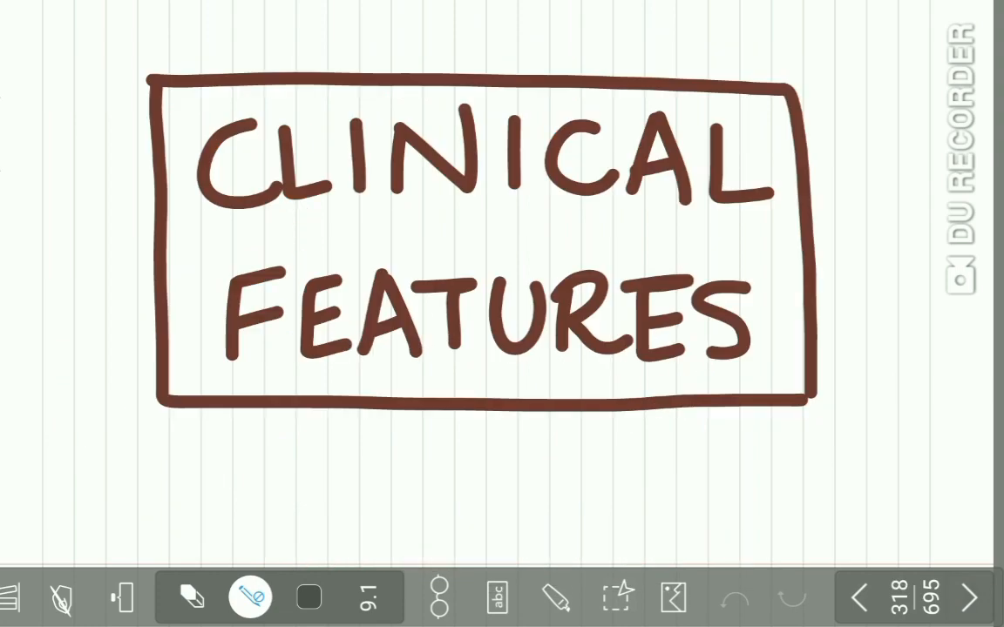
On the Site page, circle Lateral, underline Ventral and tick Base, Ant ⅓rd and Mid Portion.
{"action": "left_click", "coordinate": [967, 596]}
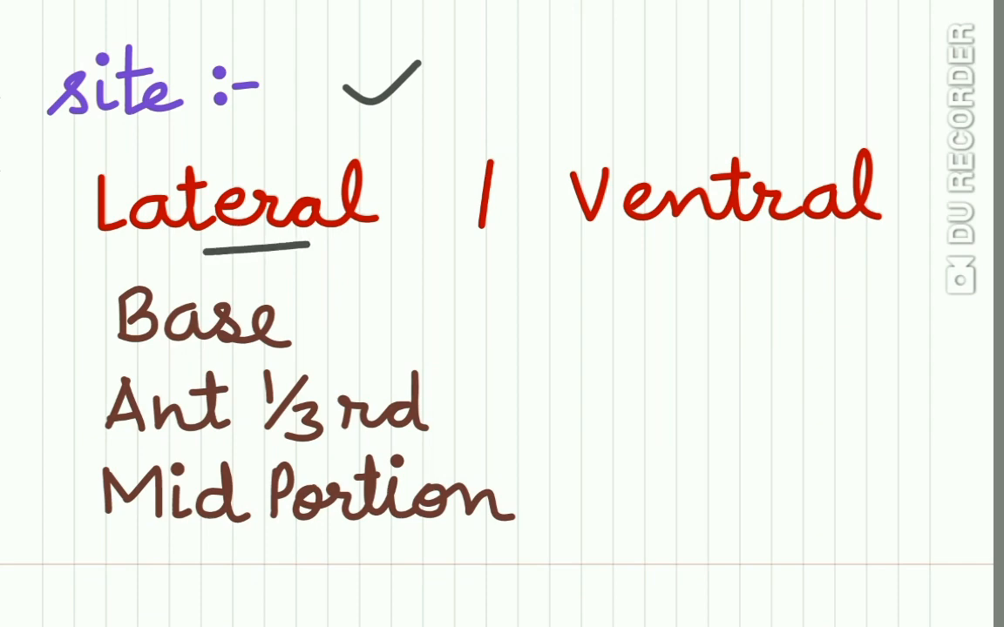
{"action": "left_click_drag", "start_coordinate": [671, 244], "coordinate": [798, 244]}
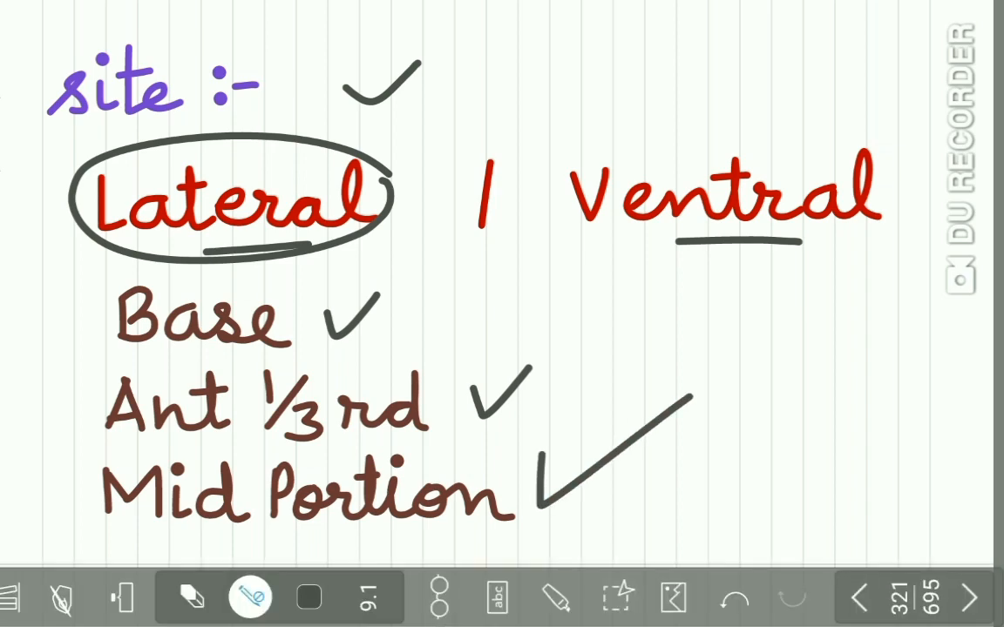
Advance to page 325 listing Surgery + Radiation, radium needles or radon seeds.
{"action": "left_click", "coordinate": [969, 599]}
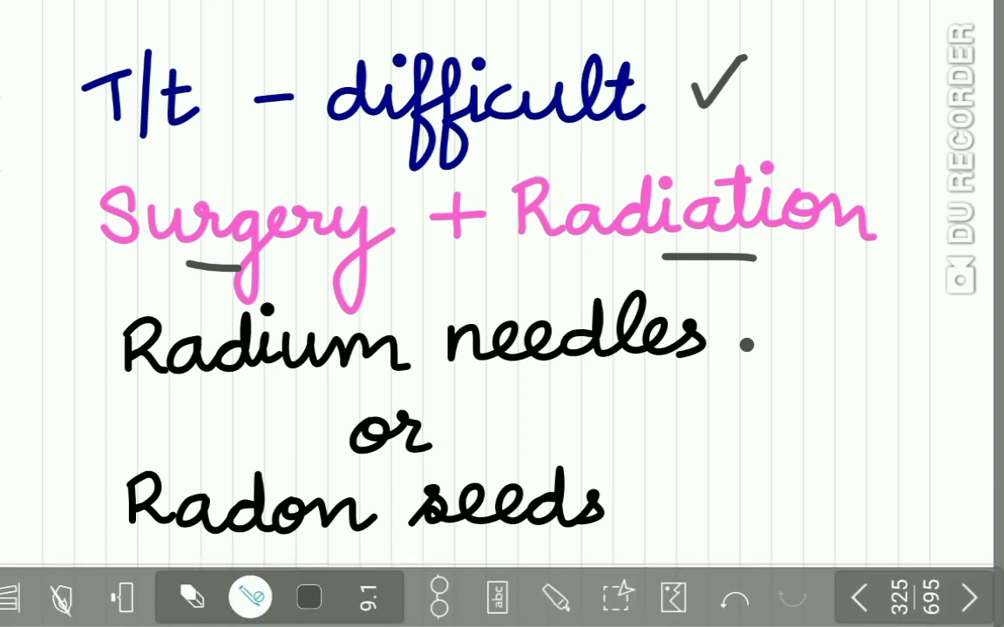
Page past the prognosis page to page 327, Ca Floor of mouth.
{"action": "left_click", "coordinate": [969, 599]}
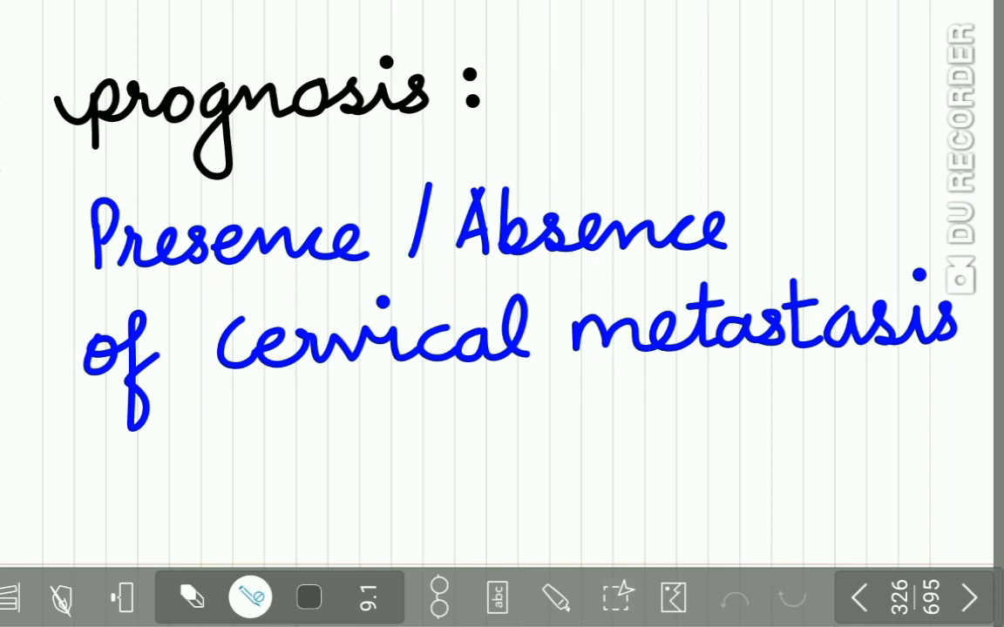
{"action": "left_click", "coordinate": [965, 599]}
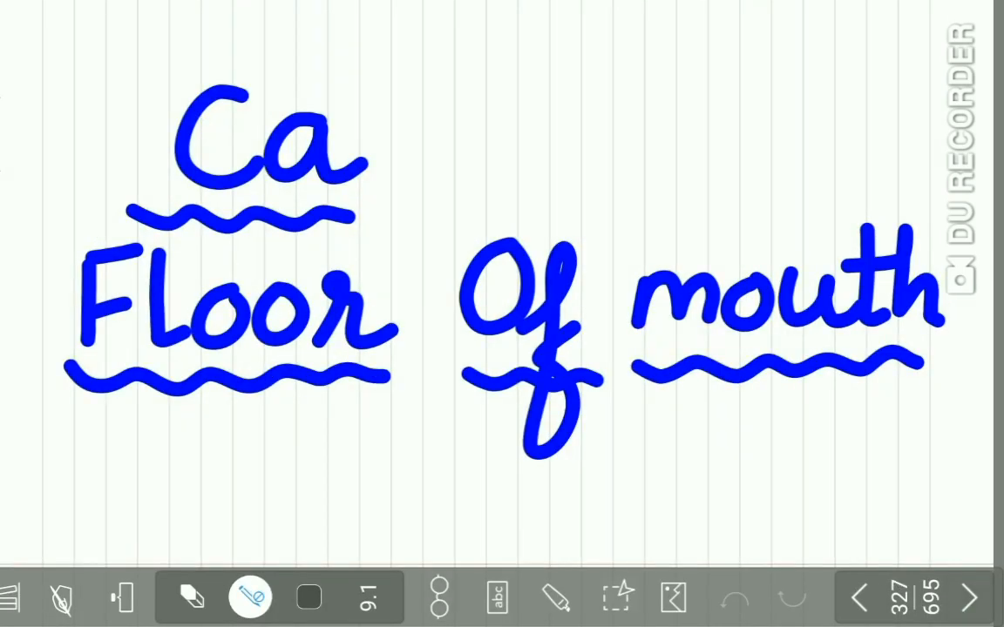
Page forward to 329, circle 15% and underline 50-60 yrs, then continue to the risk-factor list on 331.
{"action": "left_click", "coordinate": [966, 596]}
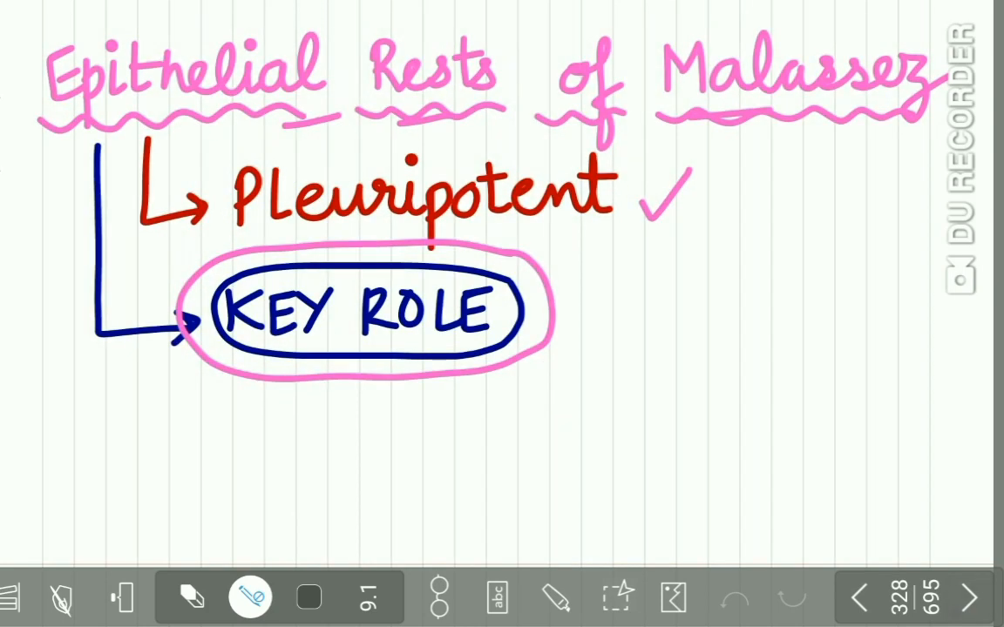
{"action": "left_click", "coordinate": [970, 600]}
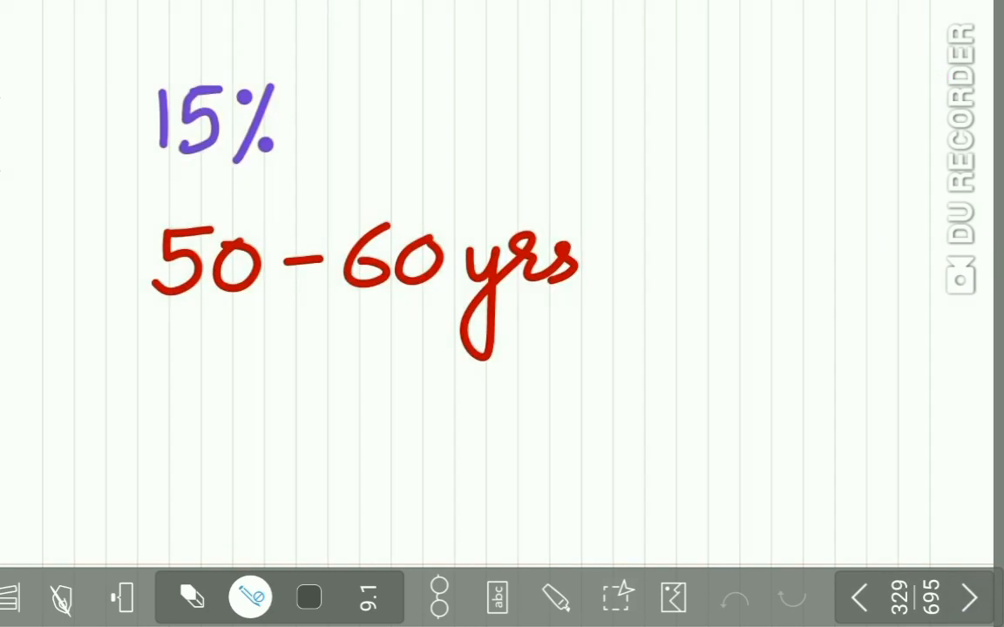
{"action": "left_click_drag", "start_coordinate": [157, 331], "coordinate": [601, 340]}
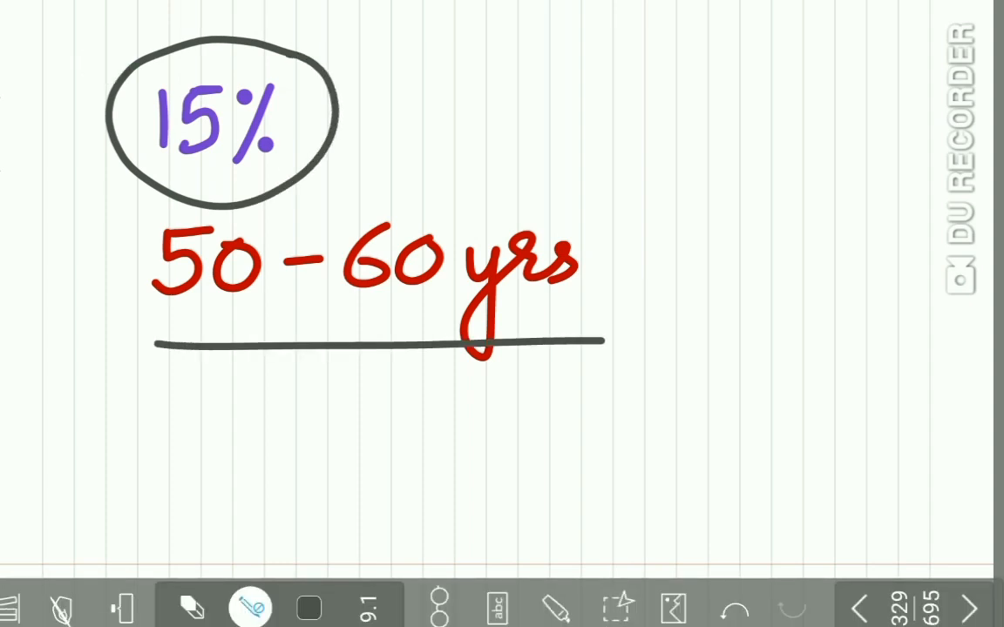
{"action": "left_click", "coordinate": [969, 613]}
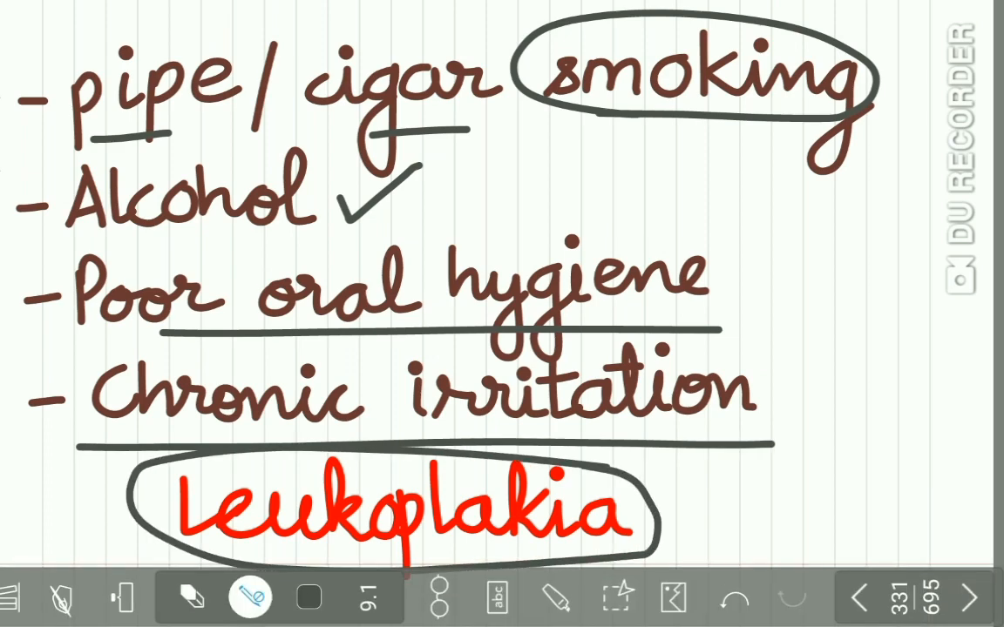
Page past the Extension page to page 336 with the circled clinical lesion photo.
{"action": "left_click", "coordinate": [972, 596]}
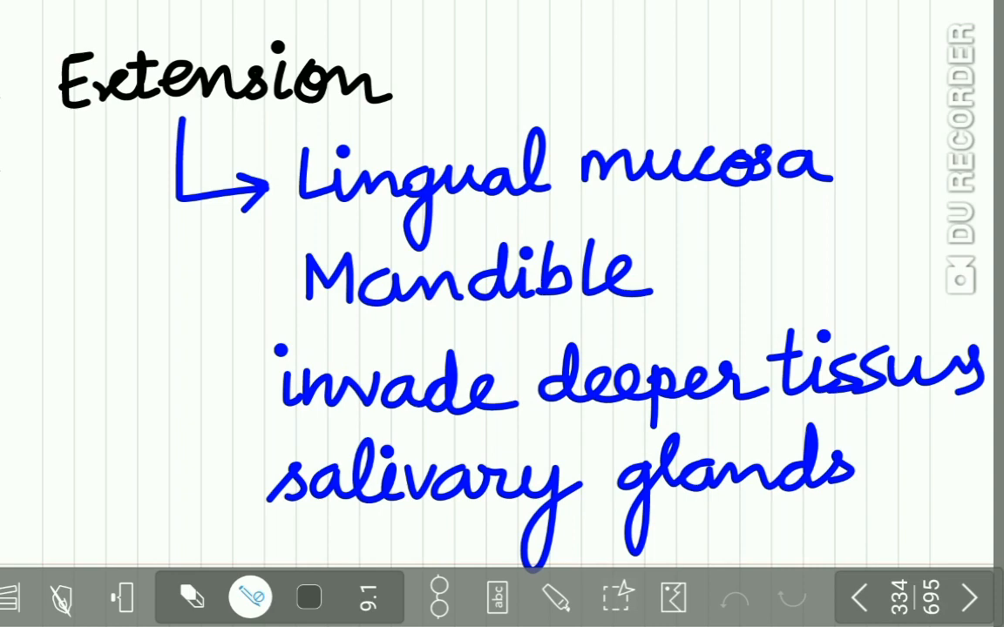
{"action": "left_click", "coordinate": [976, 600]}
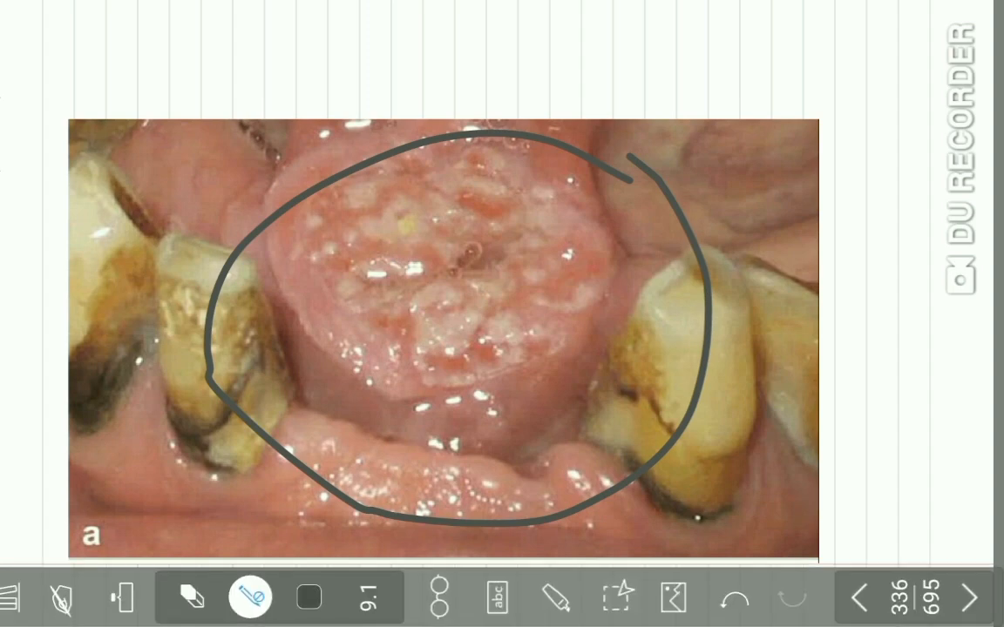
Page past submandibular metastasis and Treatment & Prognosis to page 339 on 43% survival.
{"action": "left_click", "coordinate": [967, 598]}
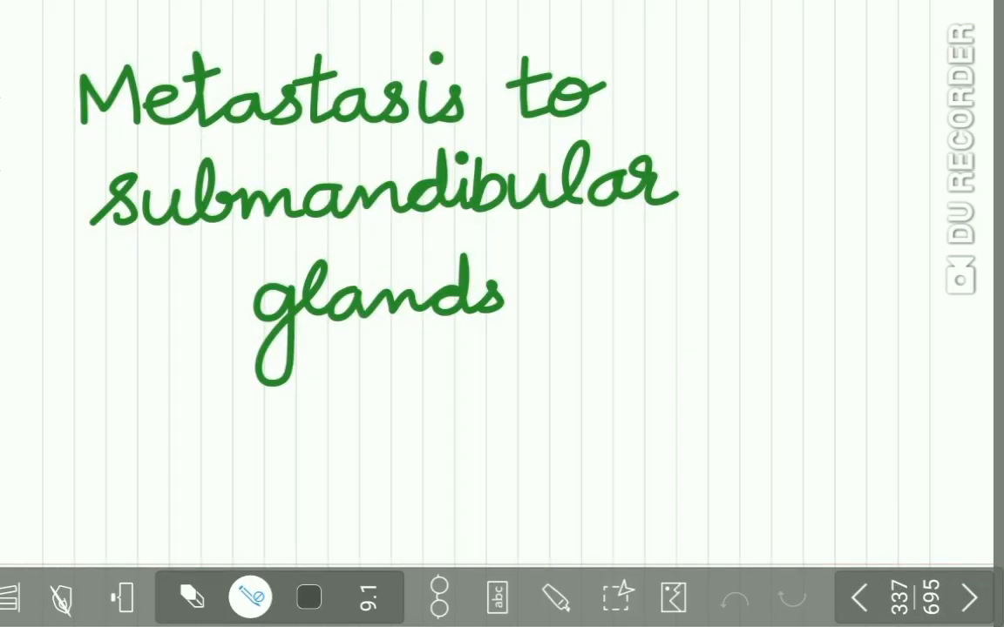
{"action": "left_click", "coordinate": [972, 598]}
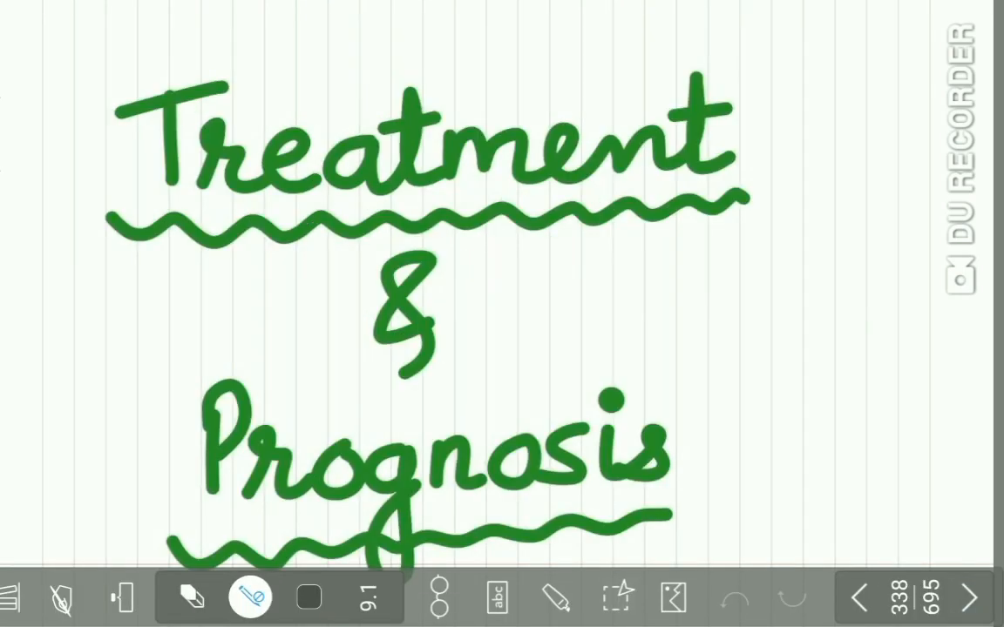
{"action": "left_click", "coordinate": [971, 598]}
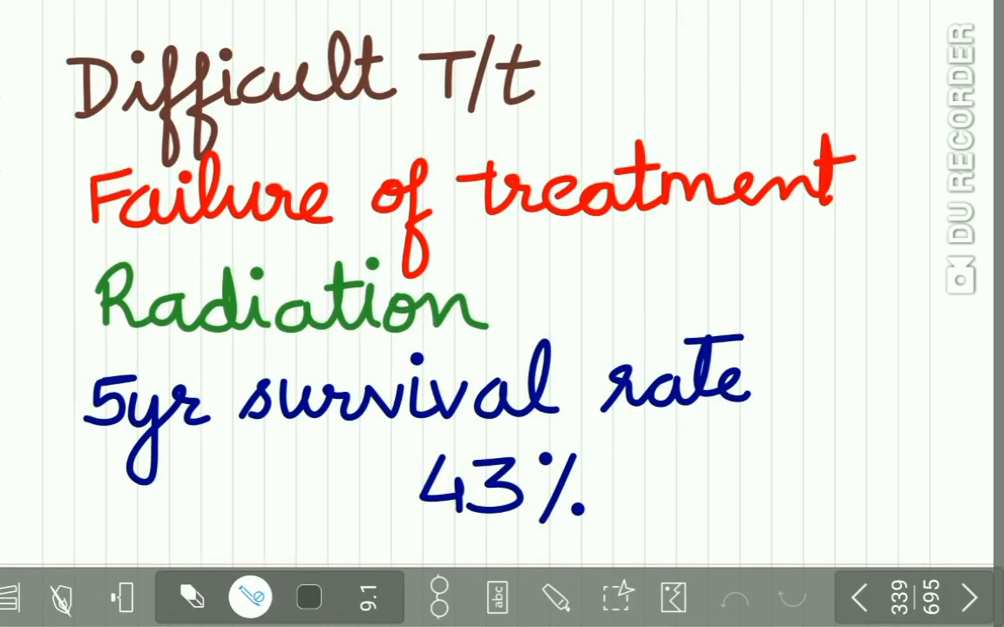